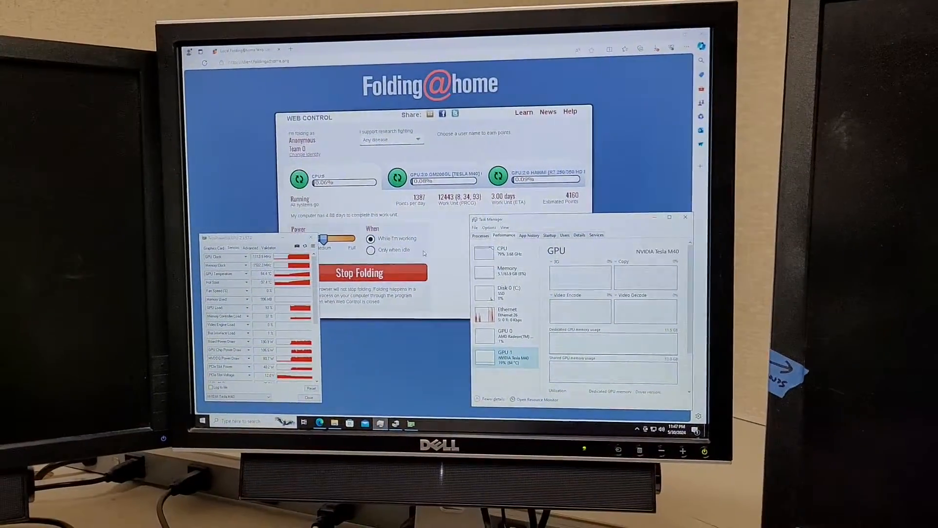
Open the Stop Folding dialog offering to finish the work unit or stop now
{"action": "left_click", "coordinate": [359, 272]}
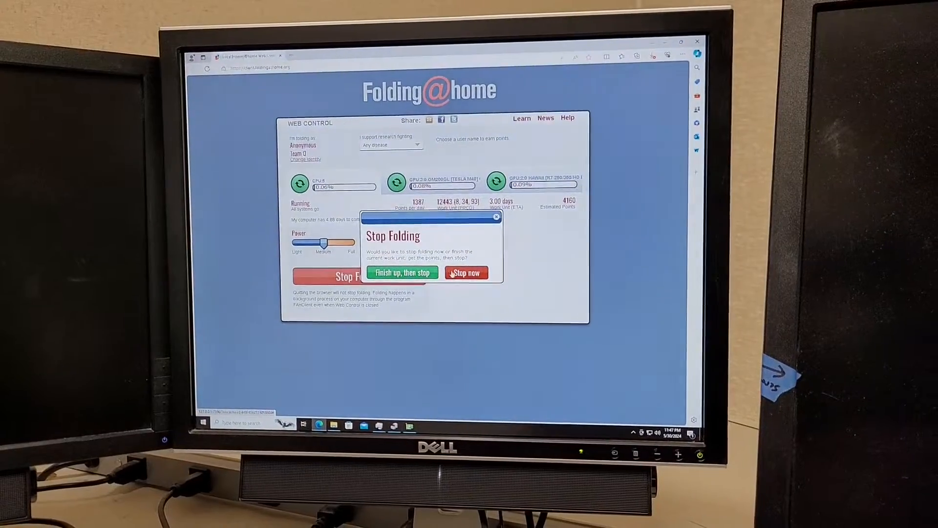